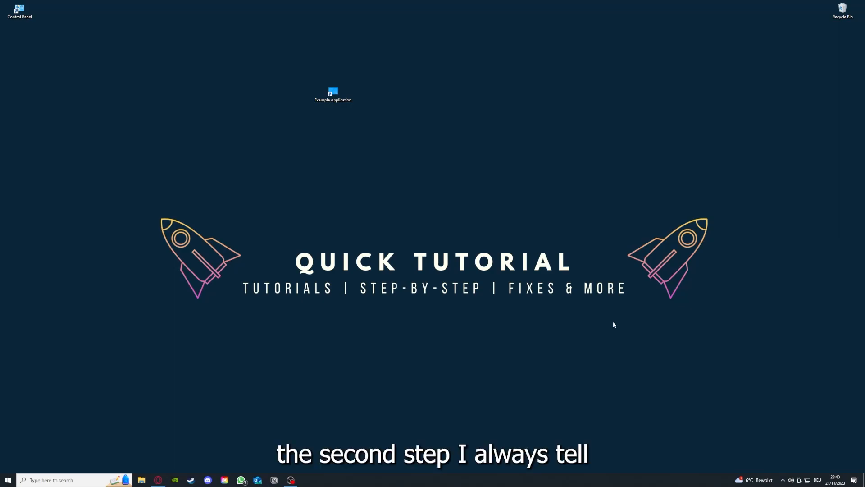
Close the File Explorer window showing the Desktop folder, returning to the desktop.
left_click(333, 94)
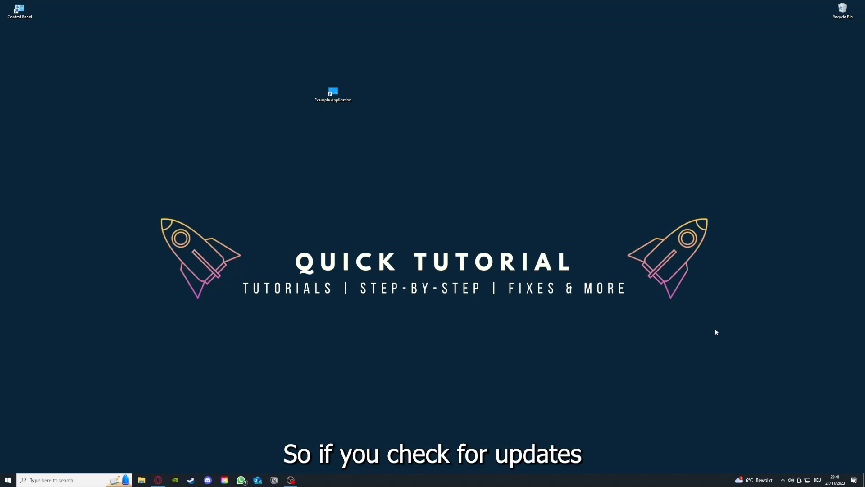
mouse_move(279, 74)
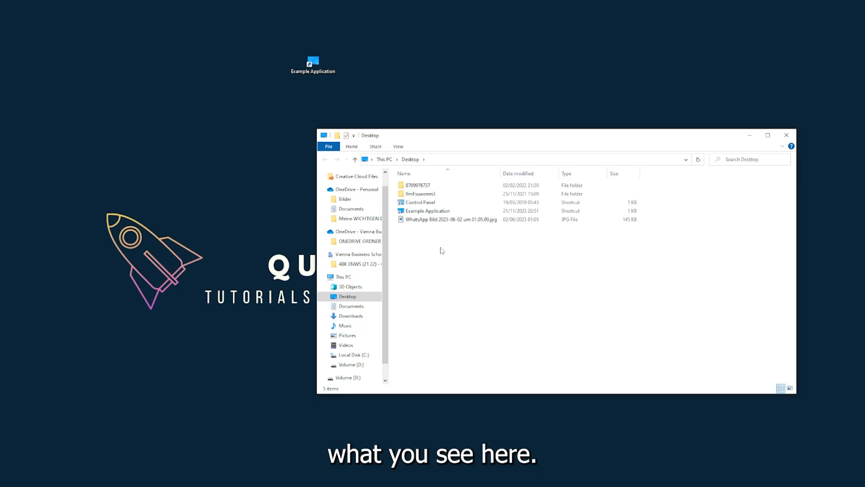
mouse_move(703, 152)
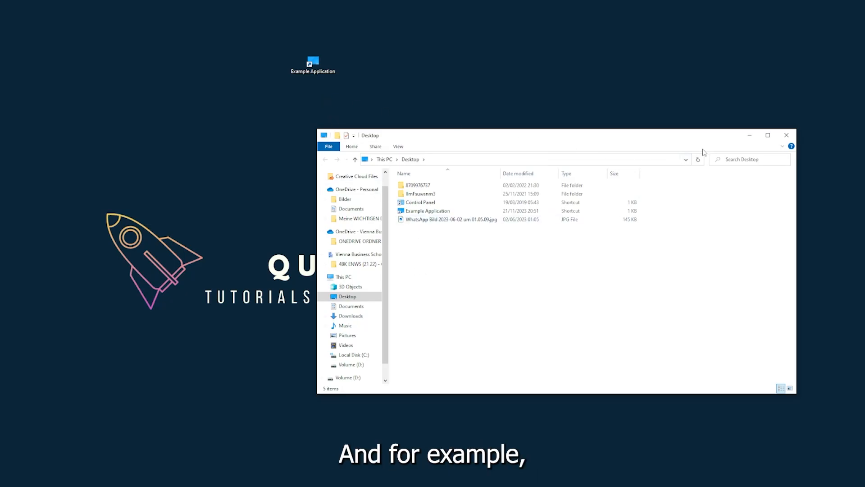
mouse_move(656, 150)
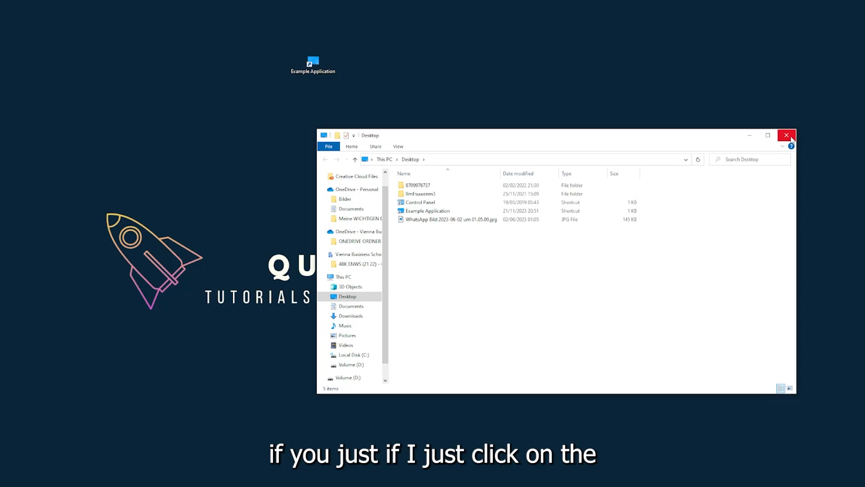
mouse_move(787, 136)
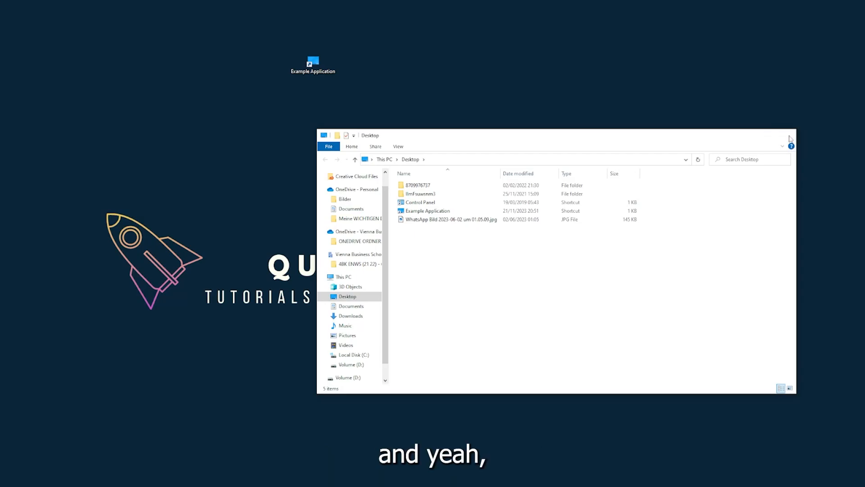
left_click(790, 135)
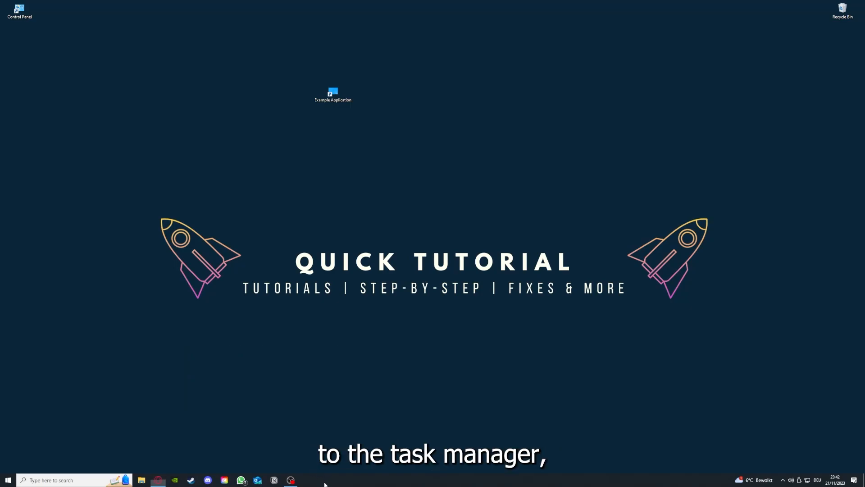
Open Task Manager from the taskbar menu, then end the Task Manager task to close it.
right_click(324, 480)
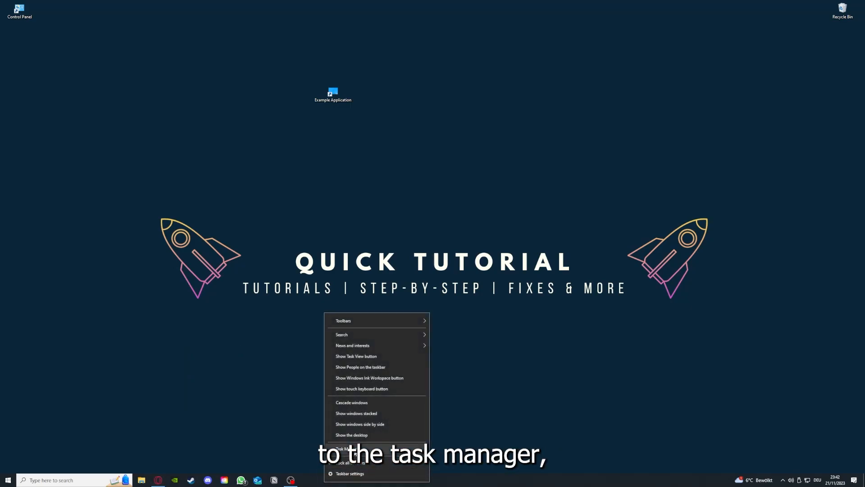
mouse_move(474, 482)
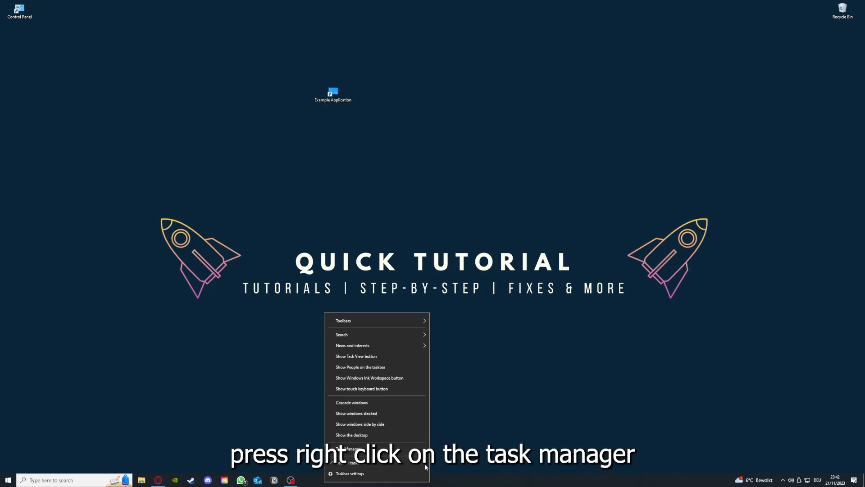
left_click(350, 447)
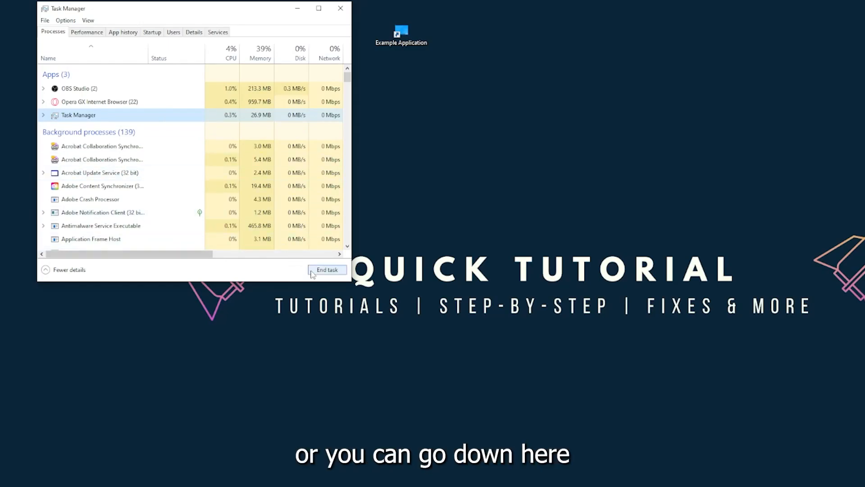
left_click(327, 270)
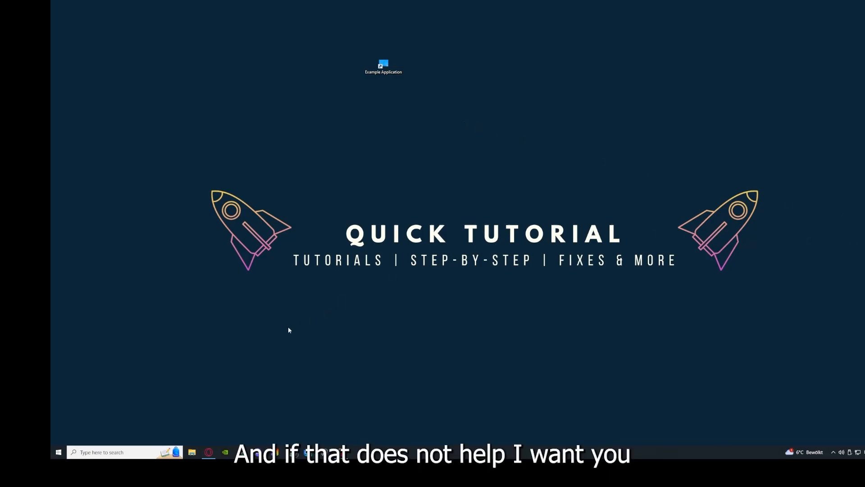
mouse_move(266, 243)
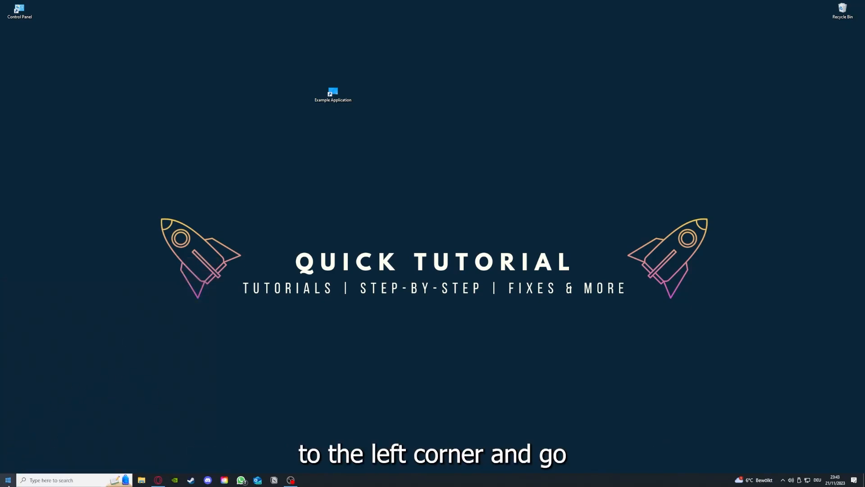
left_click(7, 479)
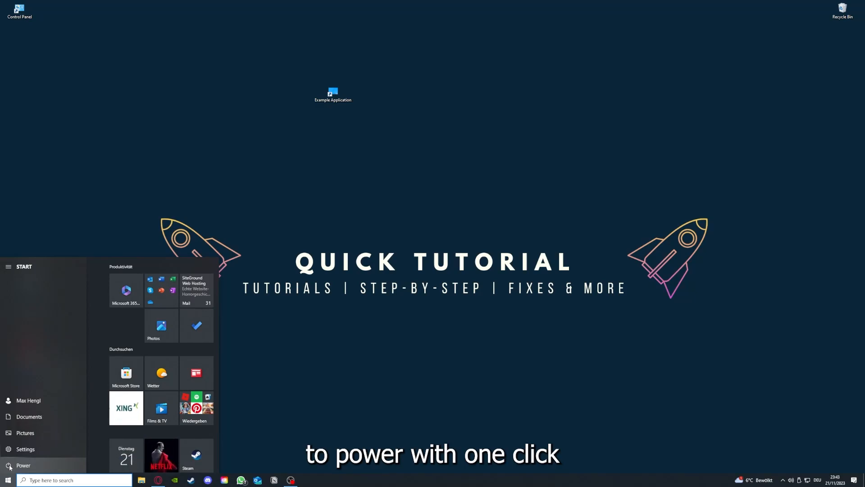
left_click(23, 465)
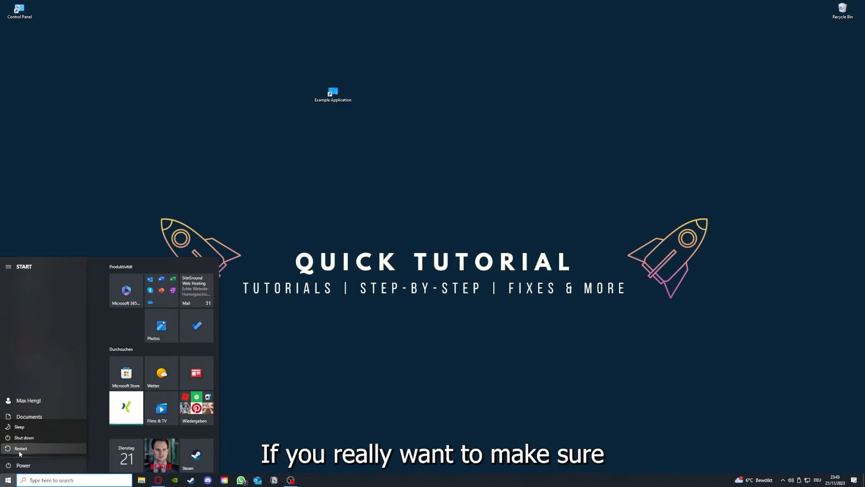
mouse_move(20, 448)
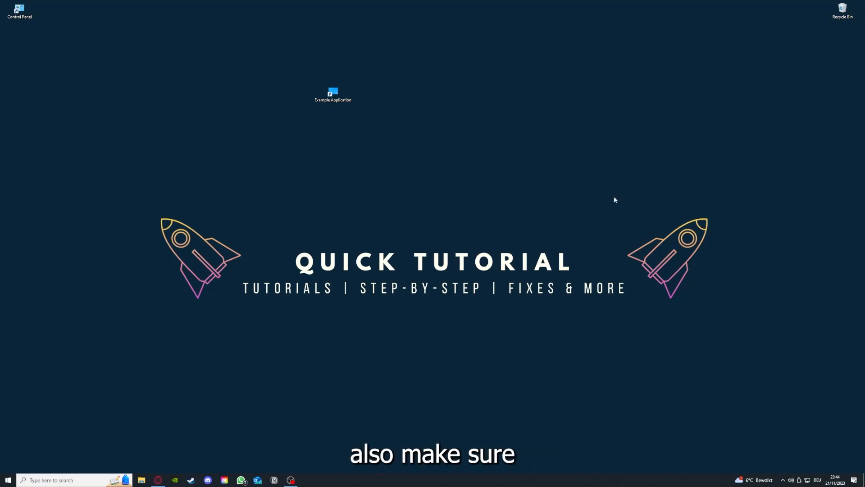
mouse_move(179, 180)
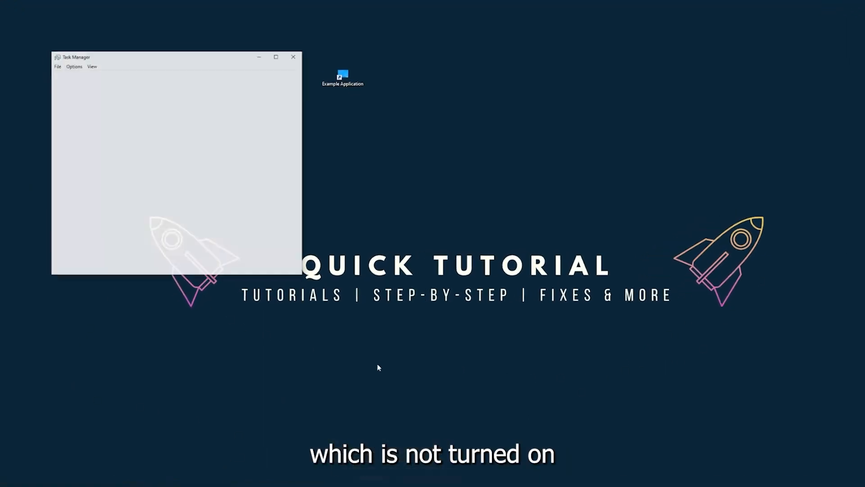
View Task Manager's Startup tab listing apps with their status and startup impact.
left_click(112, 271)
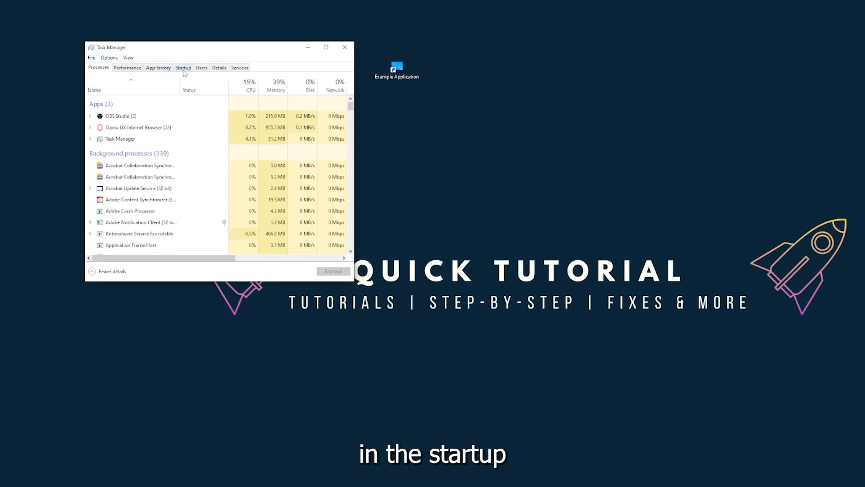
left_click(183, 68)
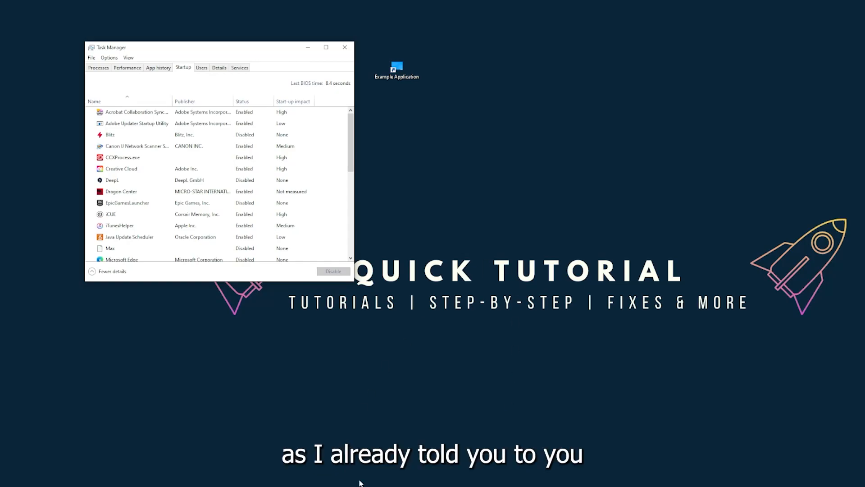
right_click(359, 479)
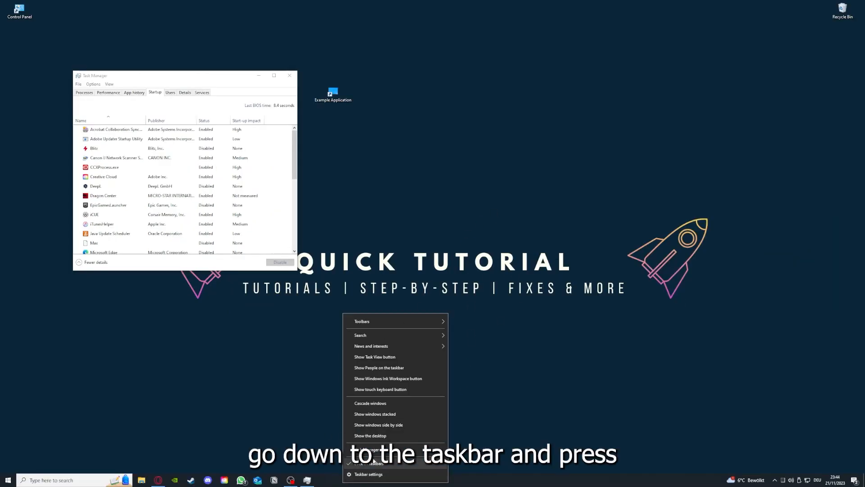
mouse_move(329, 391)
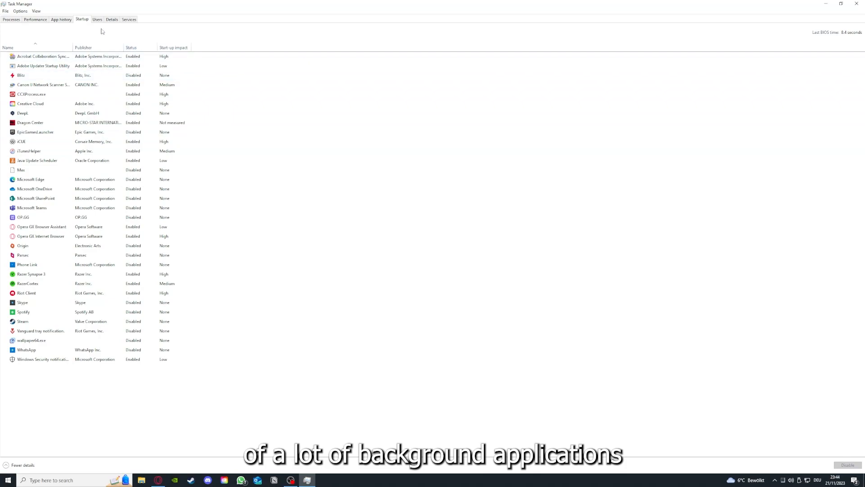
mouse_move(23, 44)
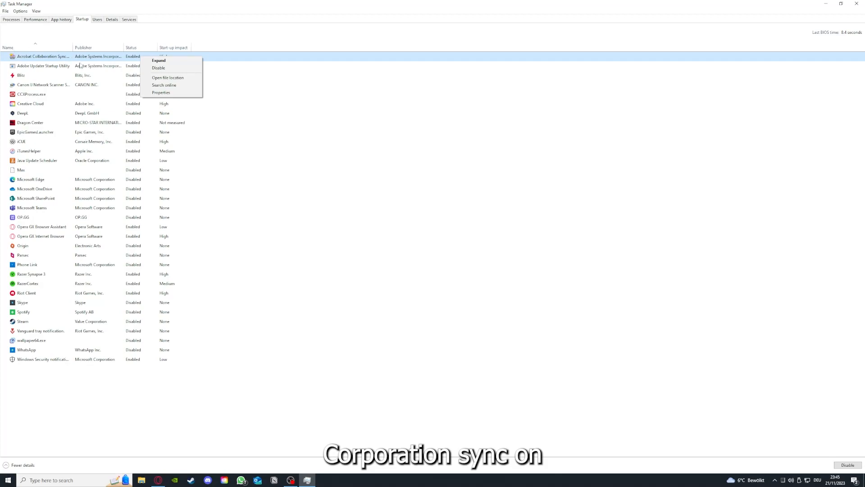
mouse_move(159, 60)
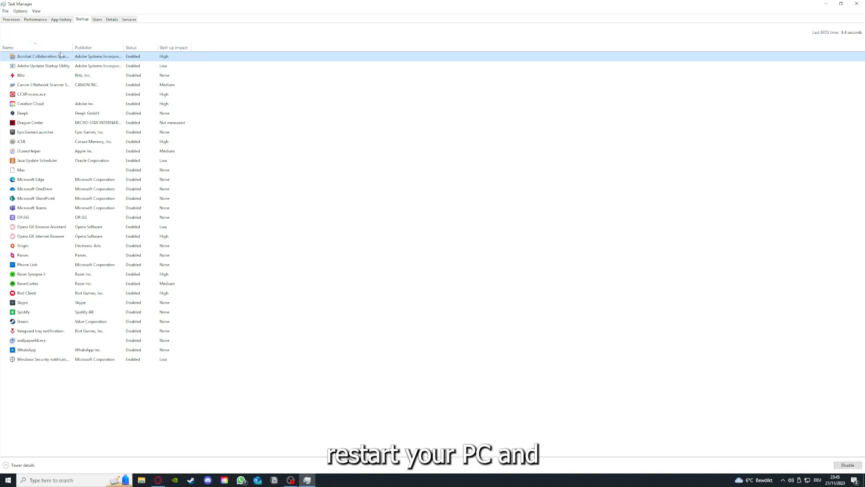
mouse_move(101, 28)
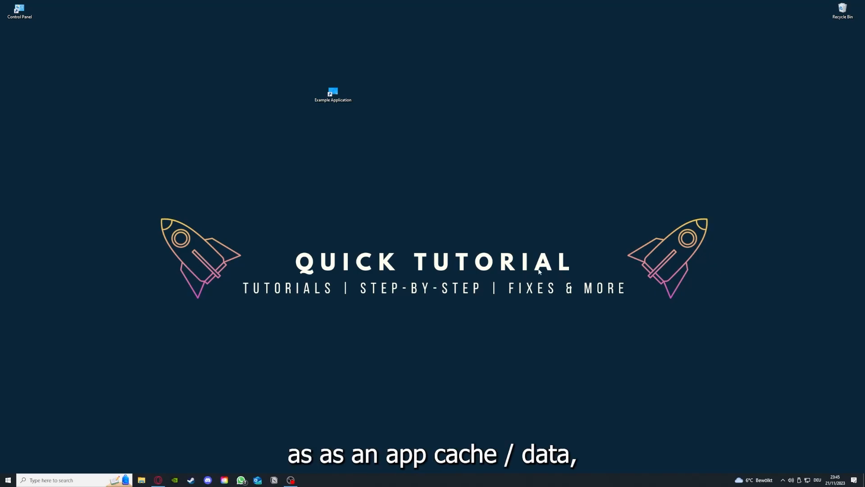
mouse_move(492, 141)
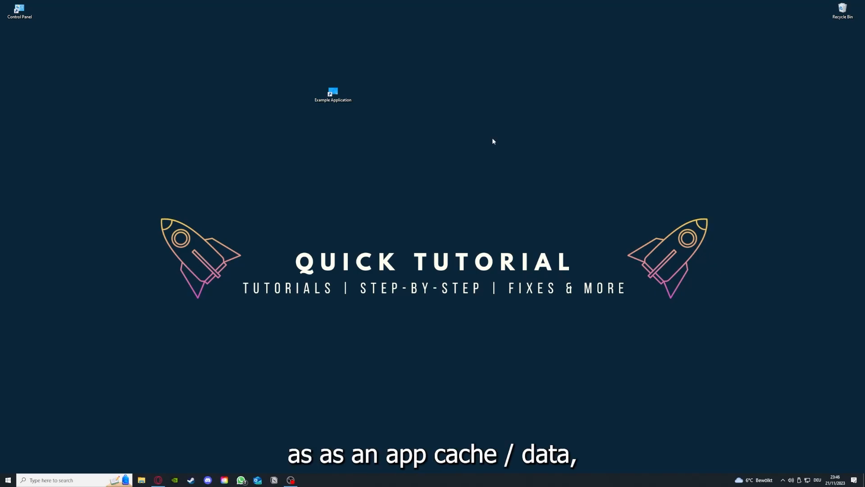
mouse_move(359, 139)
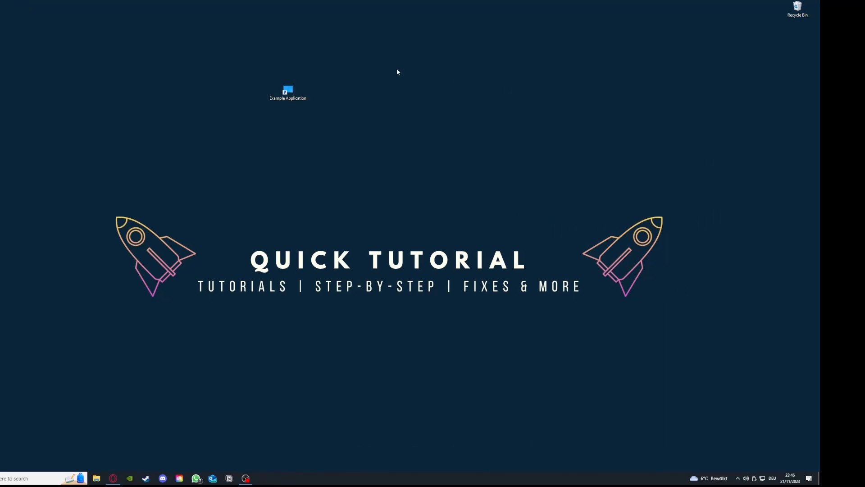
mouse_move(71, 220)
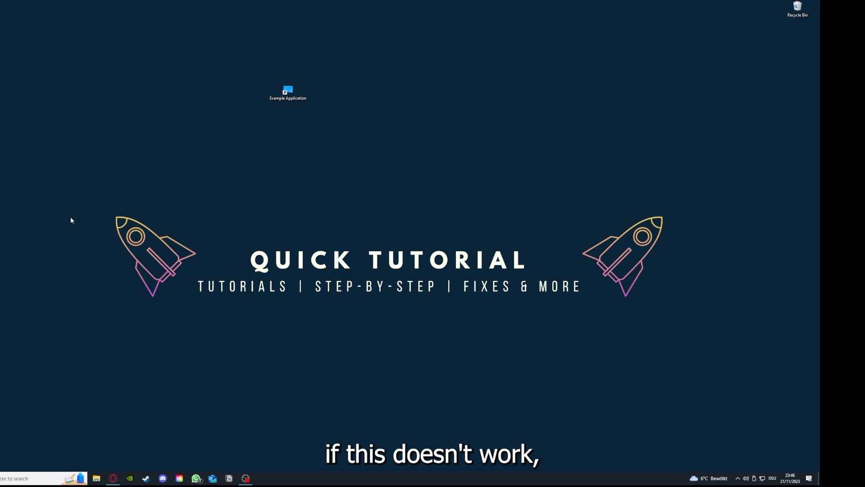
mouse_move(94, 182)
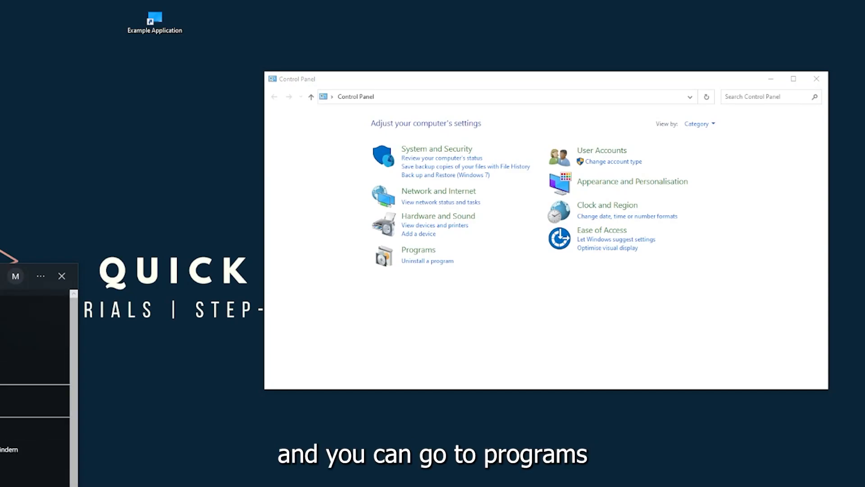
mouse_move(437, 251)
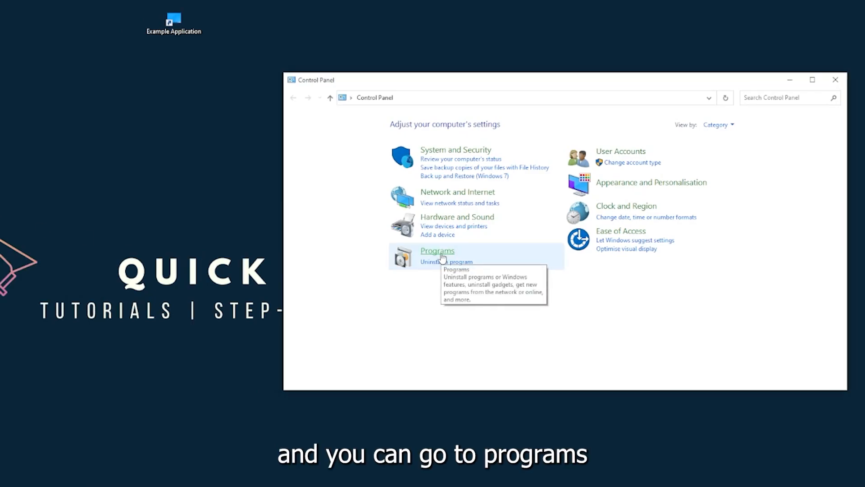
Choose Programs in Control Panel's Category view to see Programs and Features and Default Programs.
left_click(437, 251)
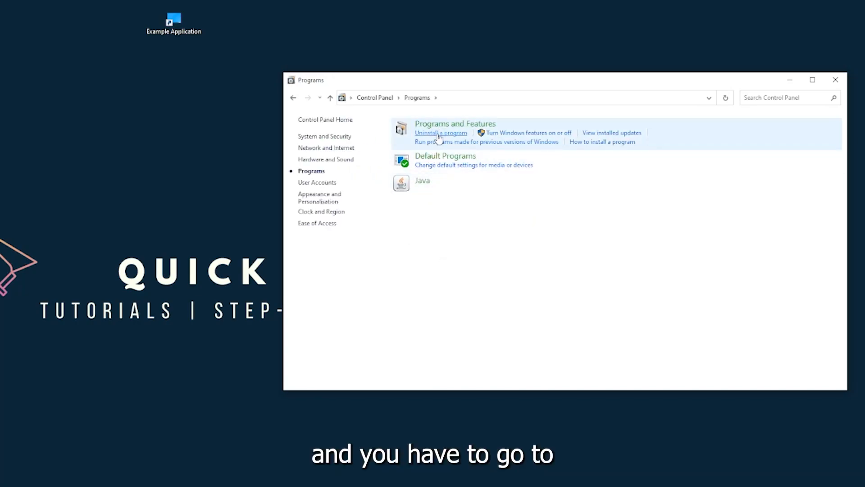
mouse_move(611, 133)
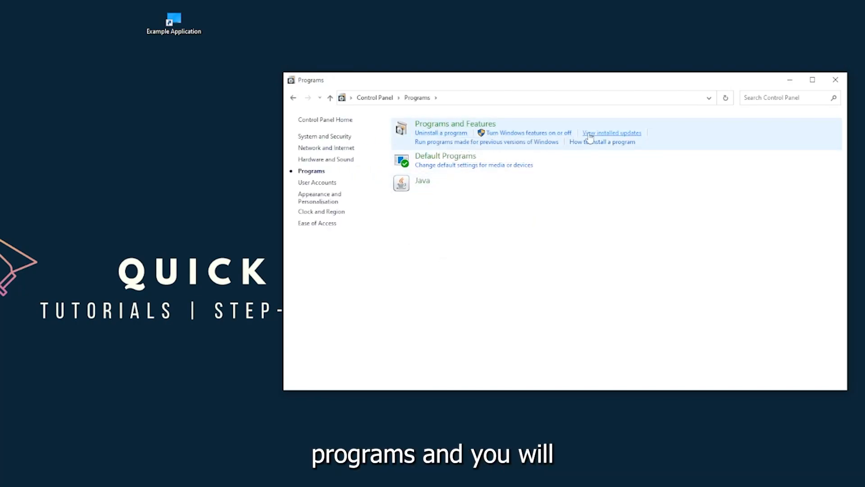
mouse_move(455, 123)
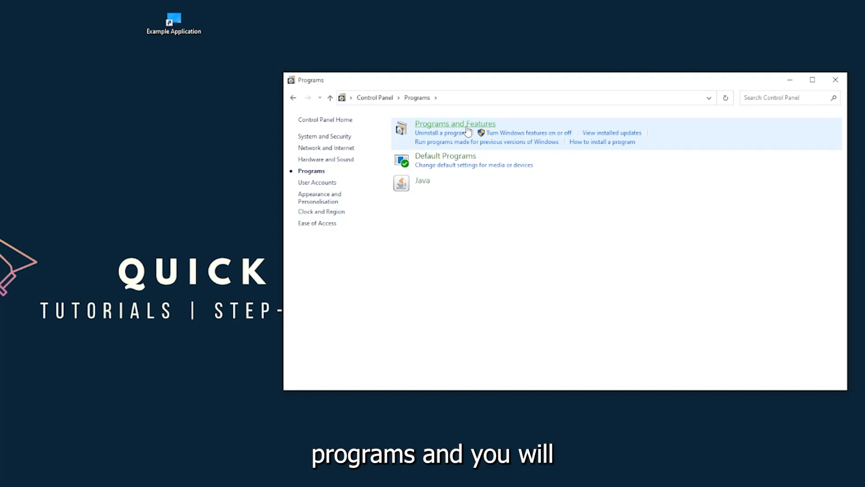
Uninstall Overwolf from Programs and Features, answering Yes to remove it after the error.
left_click(454, 123)
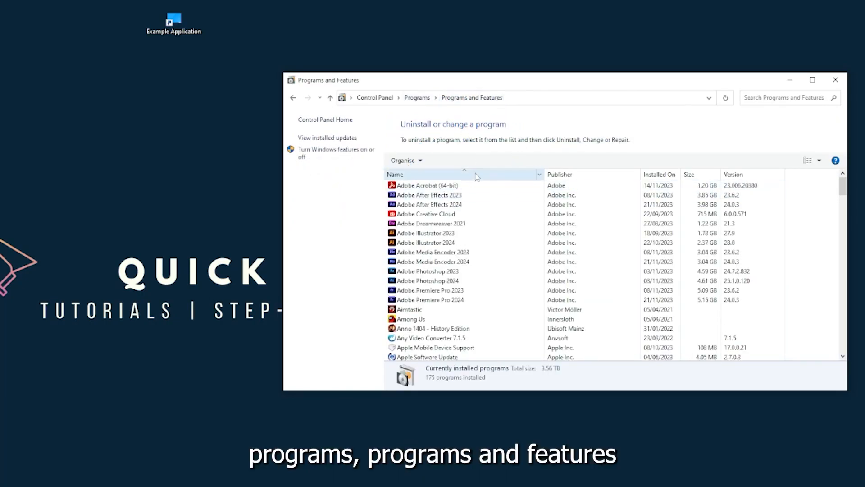
scroll("down", 3)
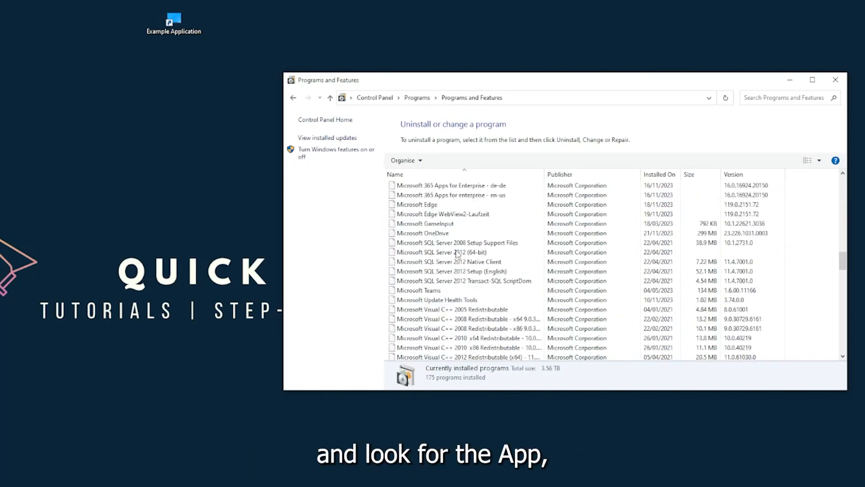
scroll("down", 3)
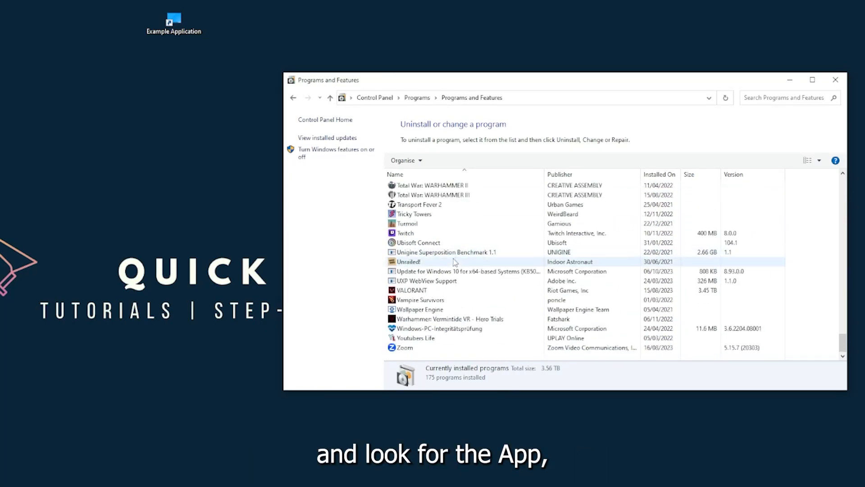
scroll("up", 3)
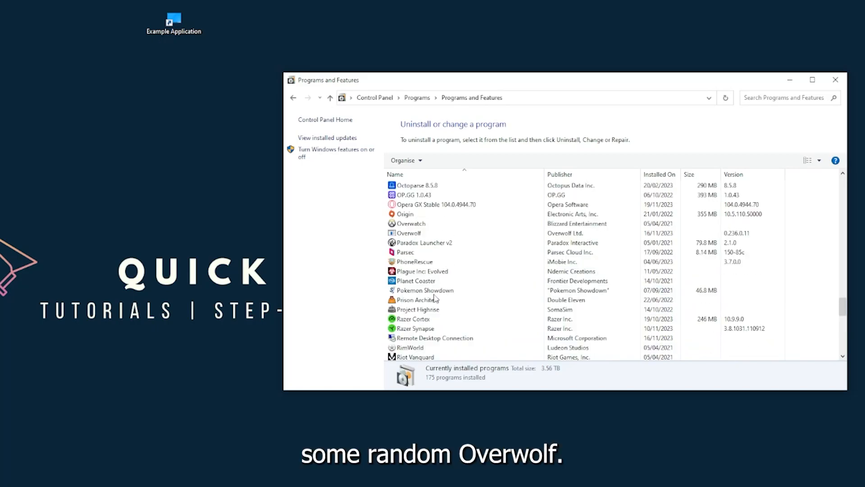
left_click(411, 290)
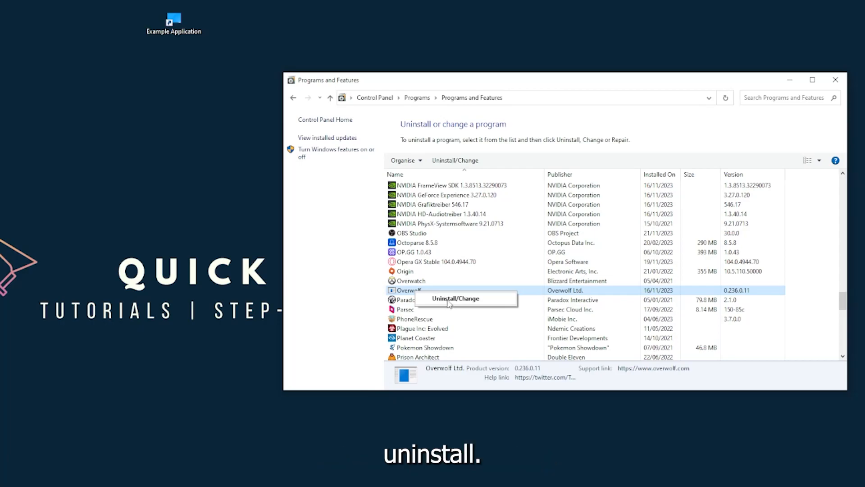
left_click(455, 298)
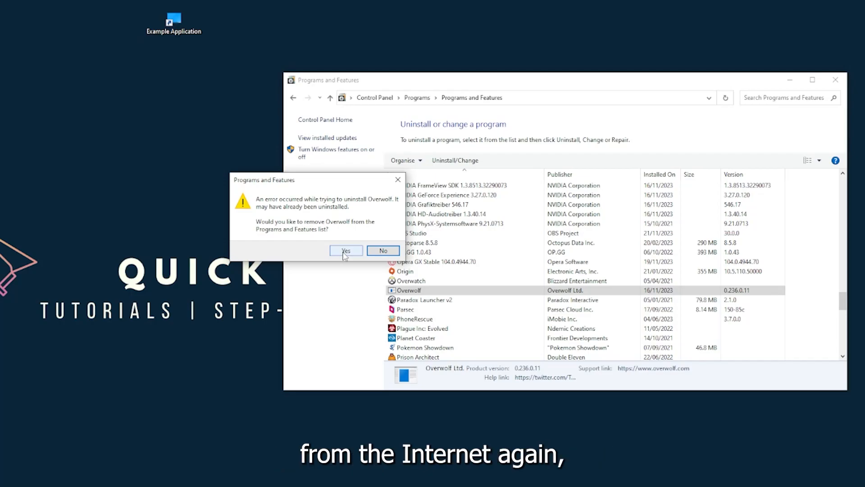
left_click(345, 250)
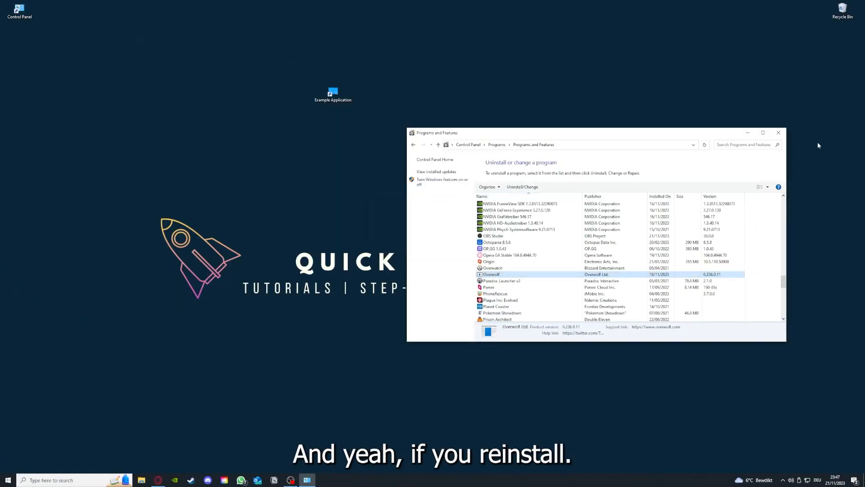
Close the Programs and Features window.
left_click(778, 132)
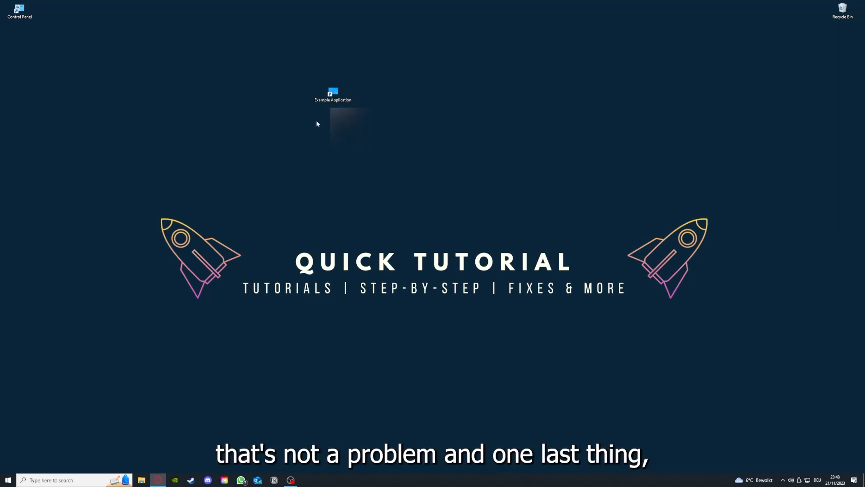
Open the Example Application shortcut's Properties, check the Details tab, then return to Shortcut.
right_click(332, 94)
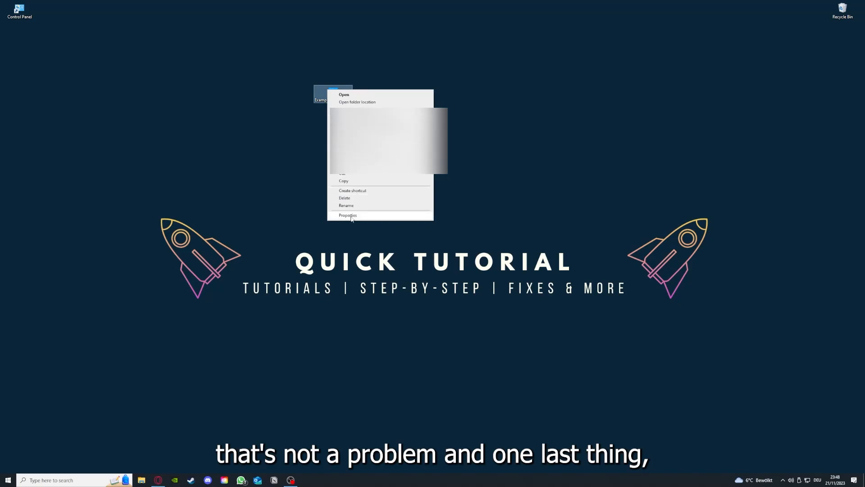
mouse_move(335, 62)
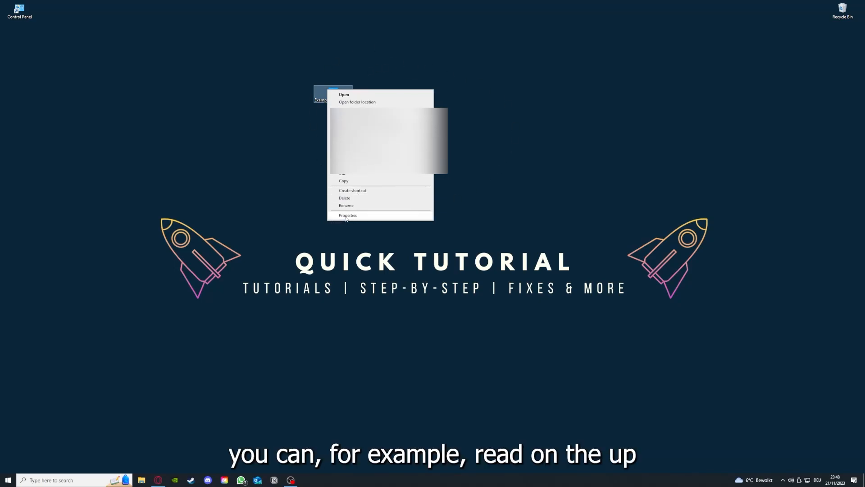
left_click(348, 216)
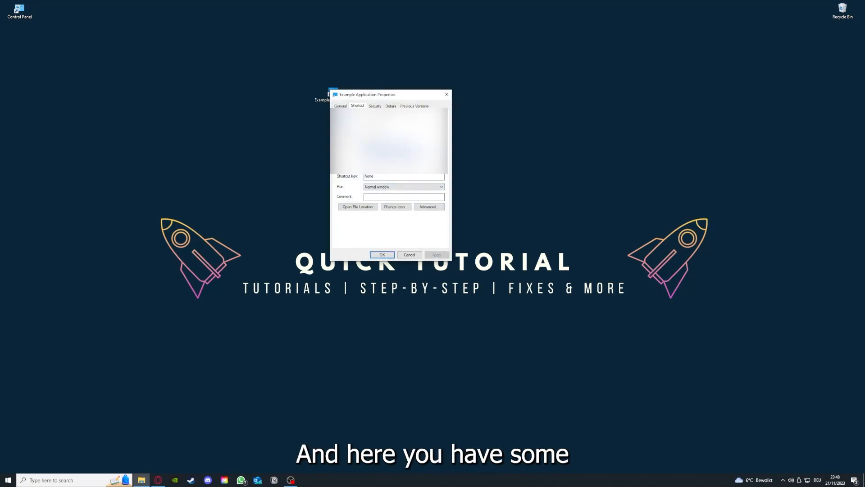
left_click(390, 106)
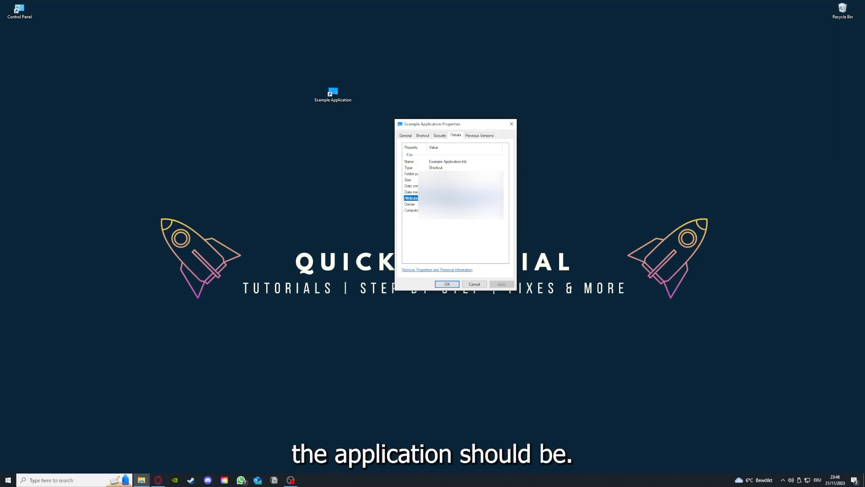
mouse_move(482, 150)
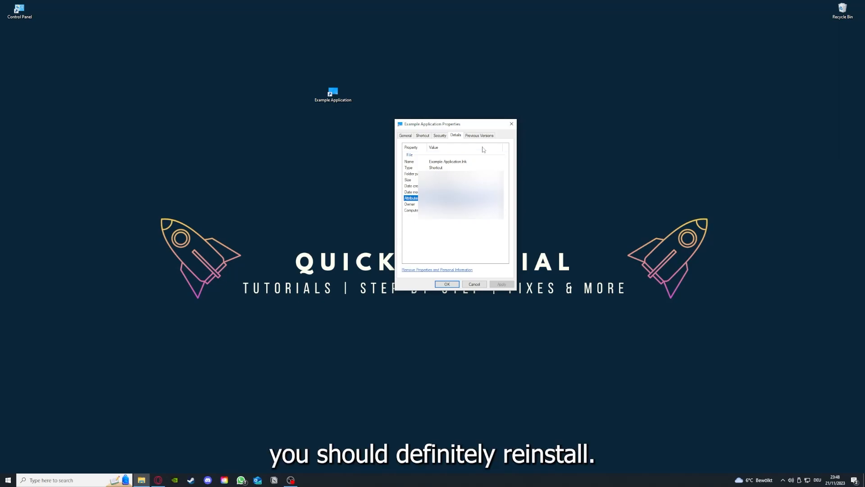
left_click(422, 135)
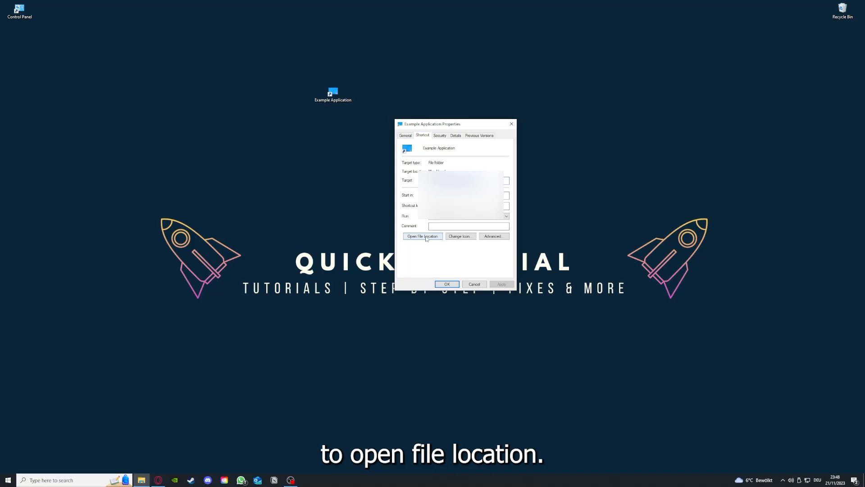
Use Open File Location in the shortcut's Properties to open File Explorer on This PC.
left_click(422, 236)
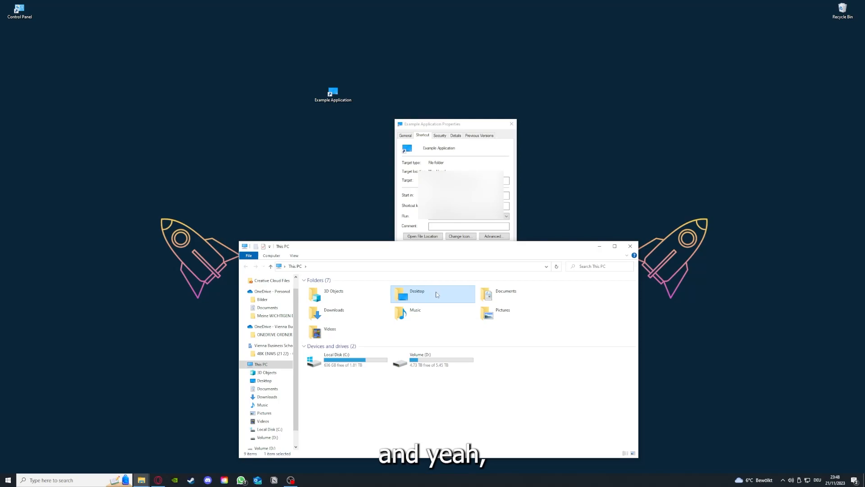
mouse_move(457, 303)
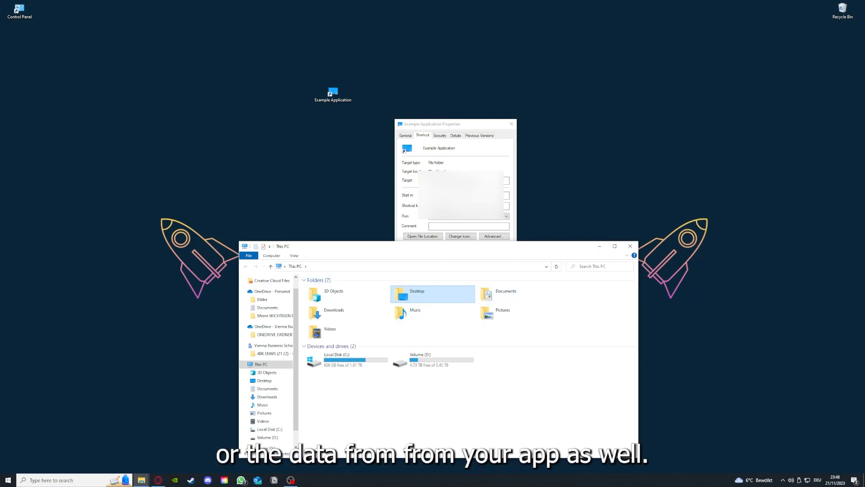
mouse_move(430, 312)
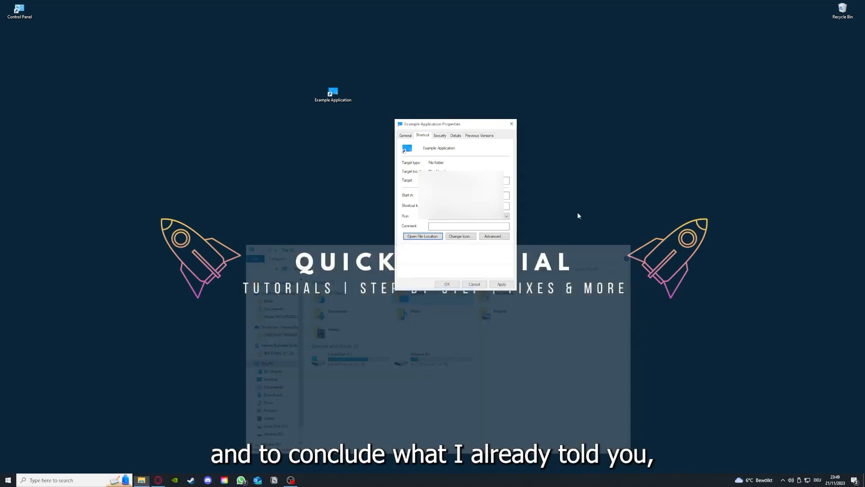
Dismiss the Example Application Properties dialog, leaving only the desktop.
left_click(474, 283)
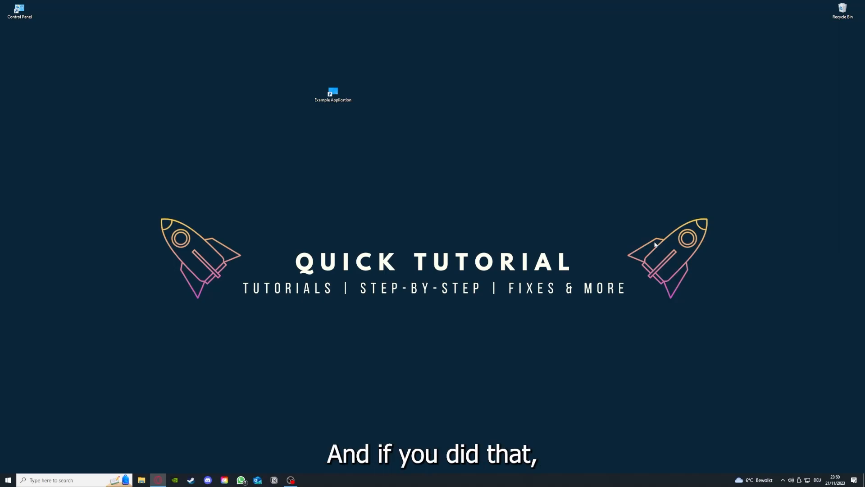
mouse_move(710, 263)
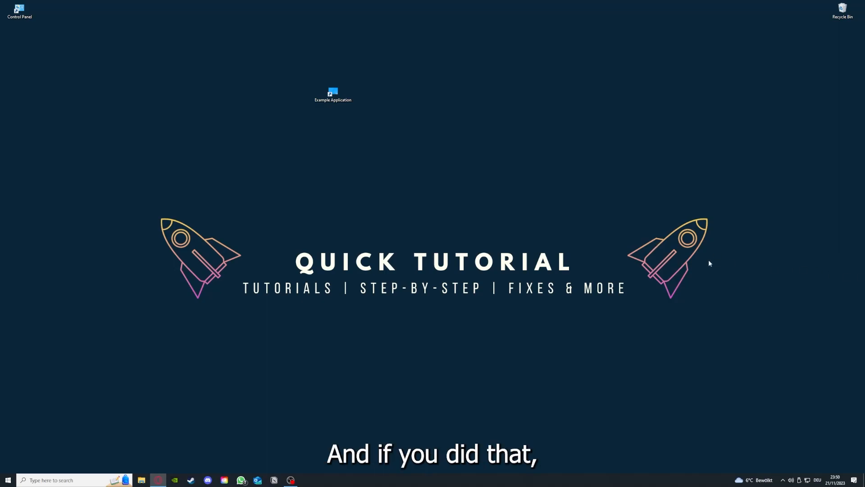
mouse_move(622, 255)
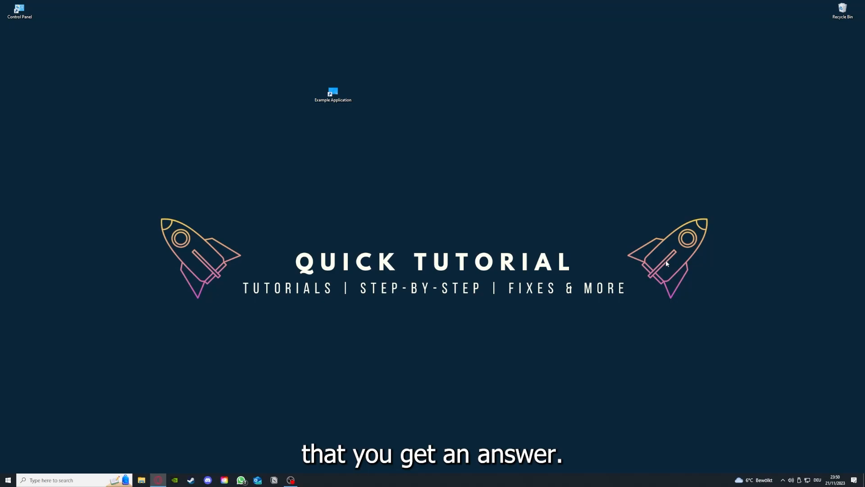
mouse_move(278, 184)
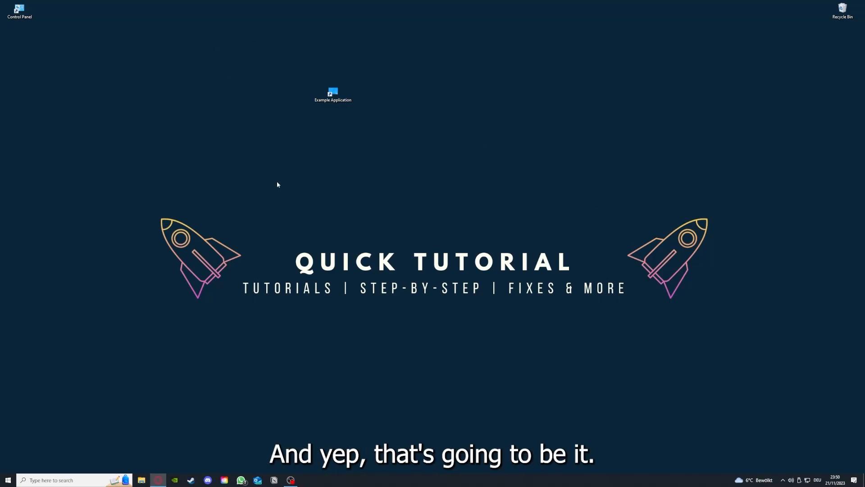